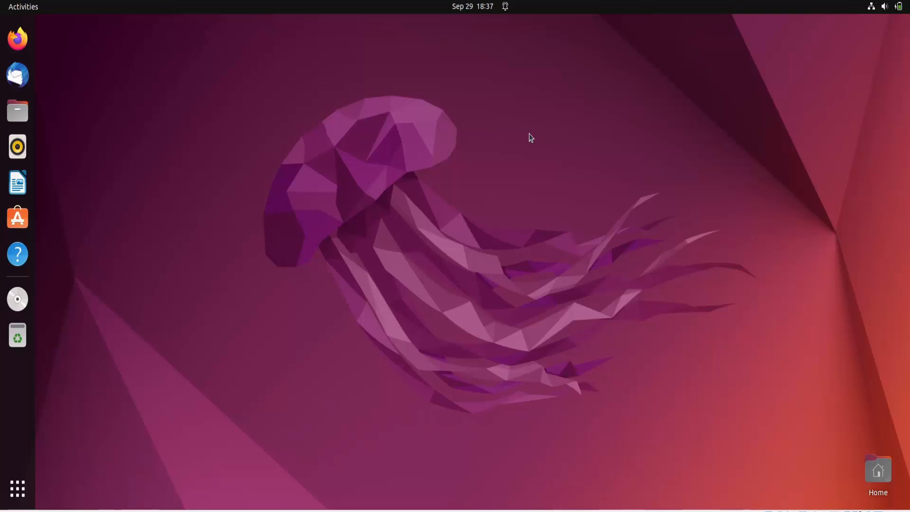
{"action": "mouse_move", "coordinate": [382, 234]}
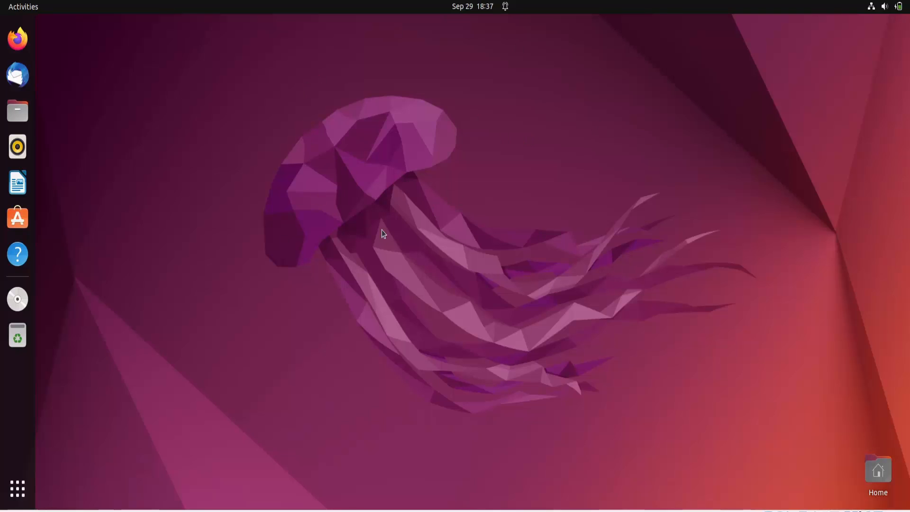
{"action": "mouse_move", "coordinate": [513, 137]}
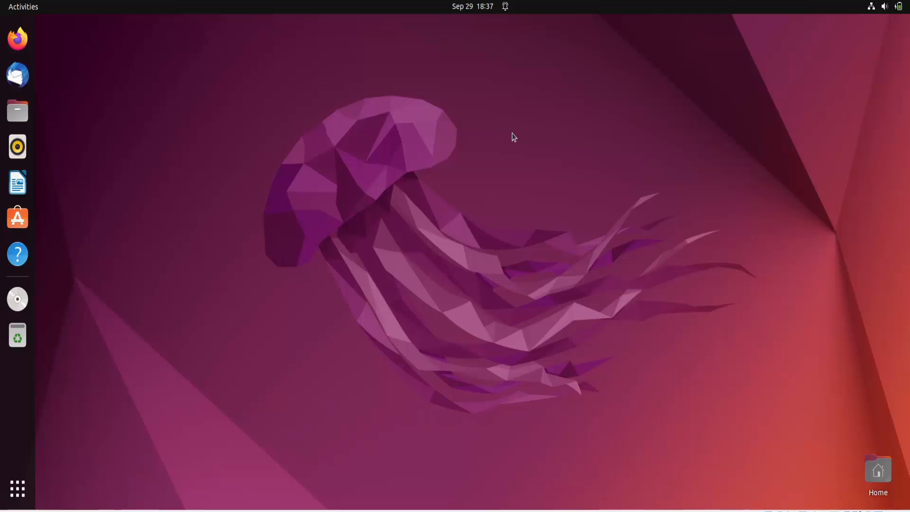
{"action": "mouse_move", "coordinate": [472, 400]}
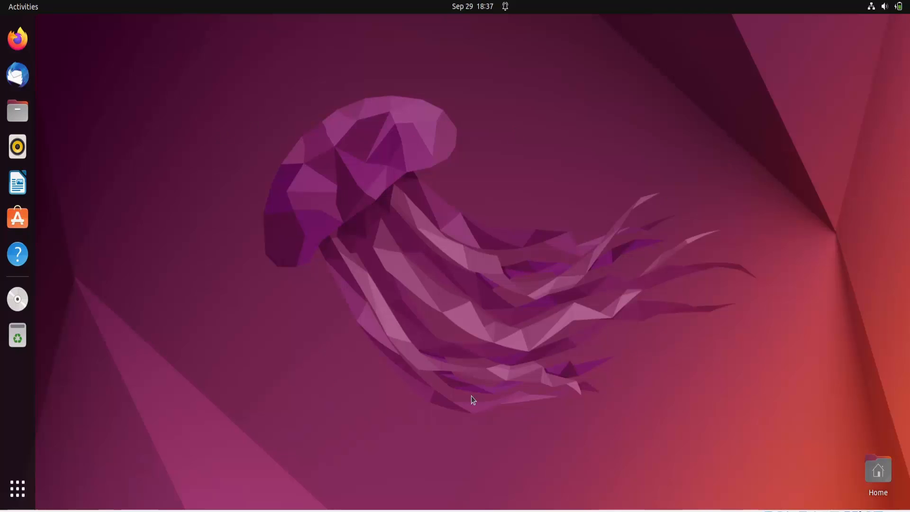
{"action": "mouse_move", "coordinate": [485, 123]}
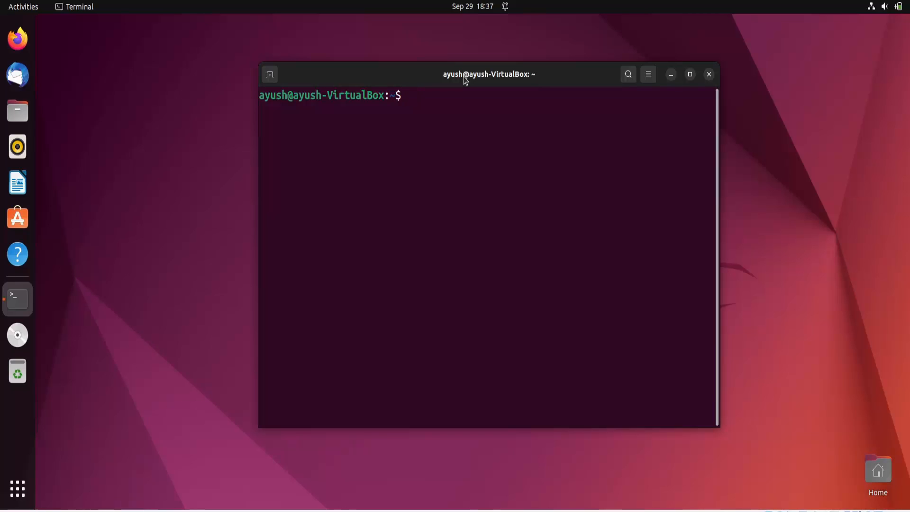
- Run plain uname so it prints the kernel name Linux
{"action": "type", "text": "uname"}
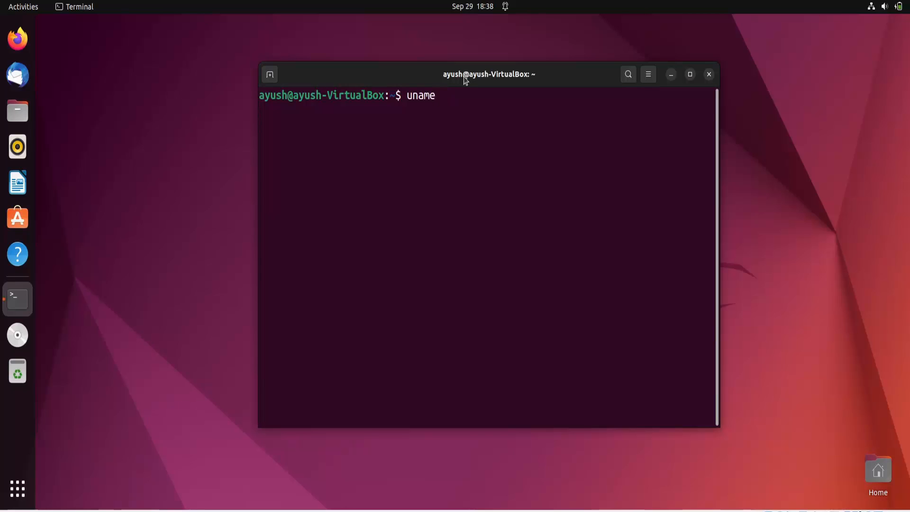
{"action": "key", "text": "Return"}
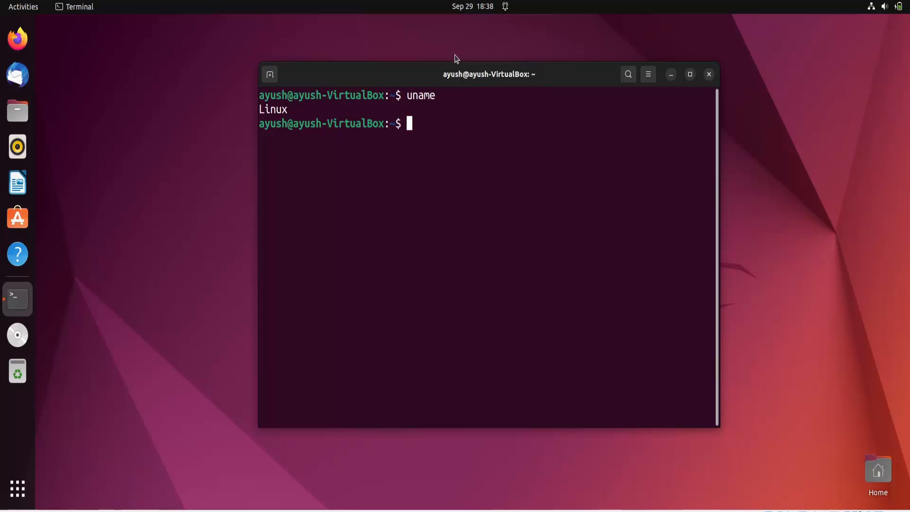
{"action": "mouse_move", "coordinate": [527, 133]}
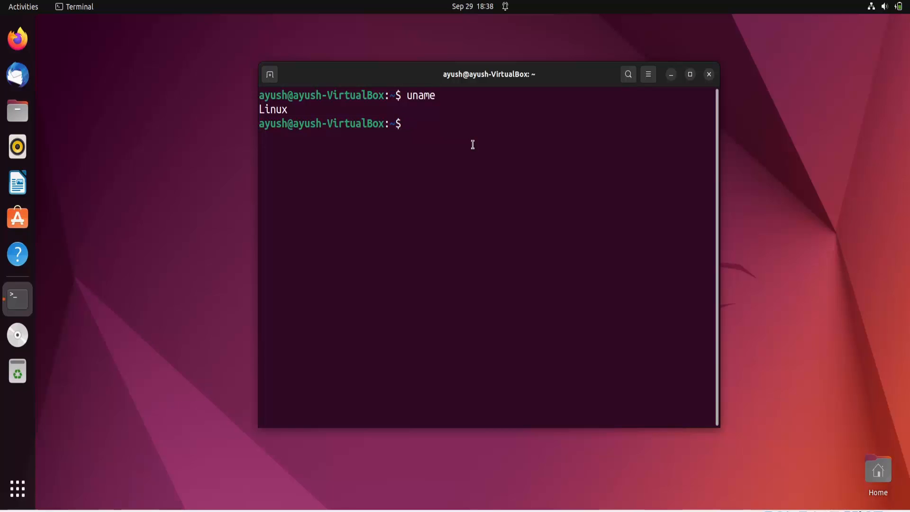
{"action": "mouse_move", "coordinate": [500, 122]}
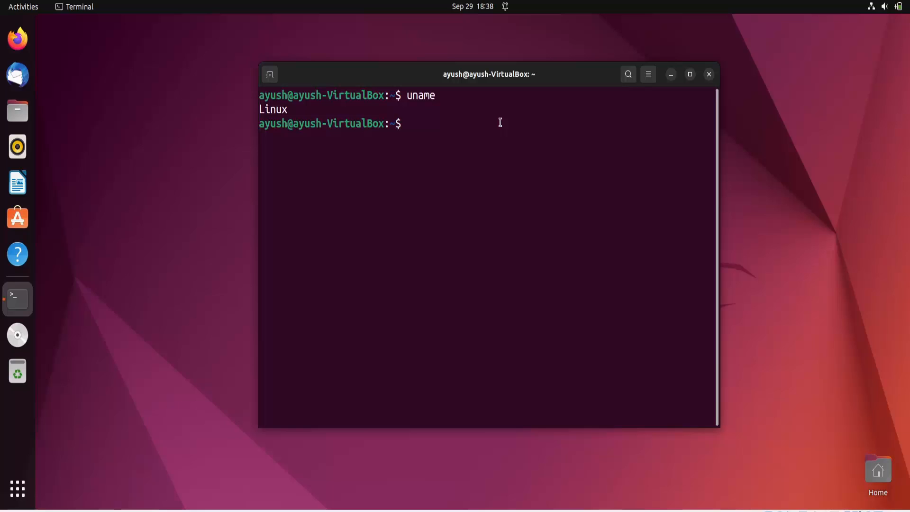
{"action": "type", "text": "hardw"}
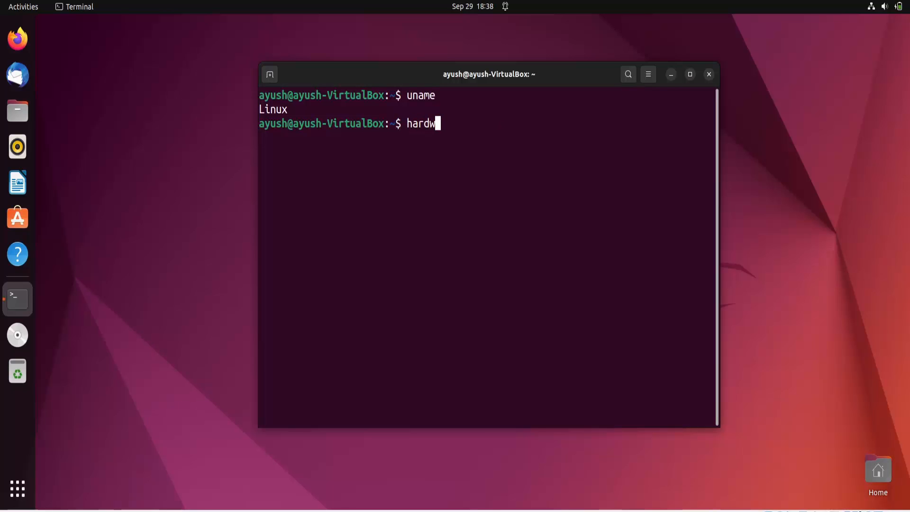
{"action": "type", "text": "ae"}
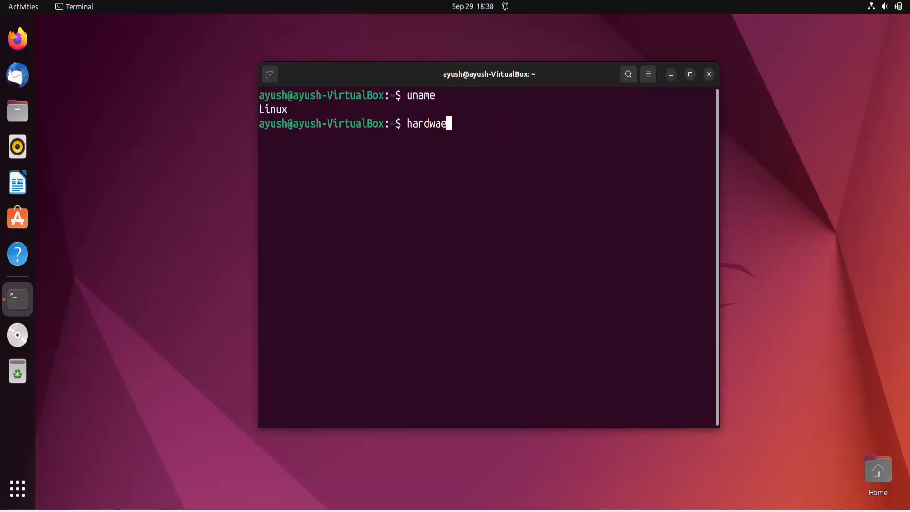
{"action": "type", "text": "re and your"}
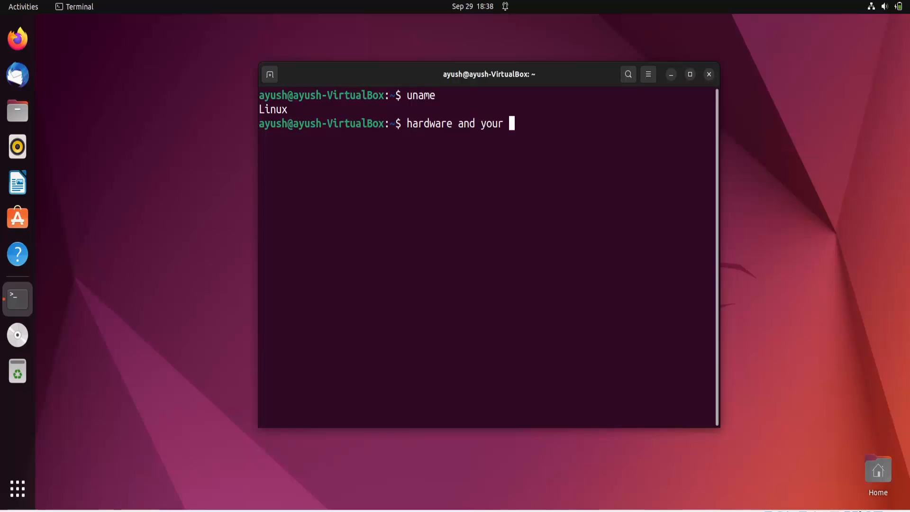
{"action": "type", "text": "software"}
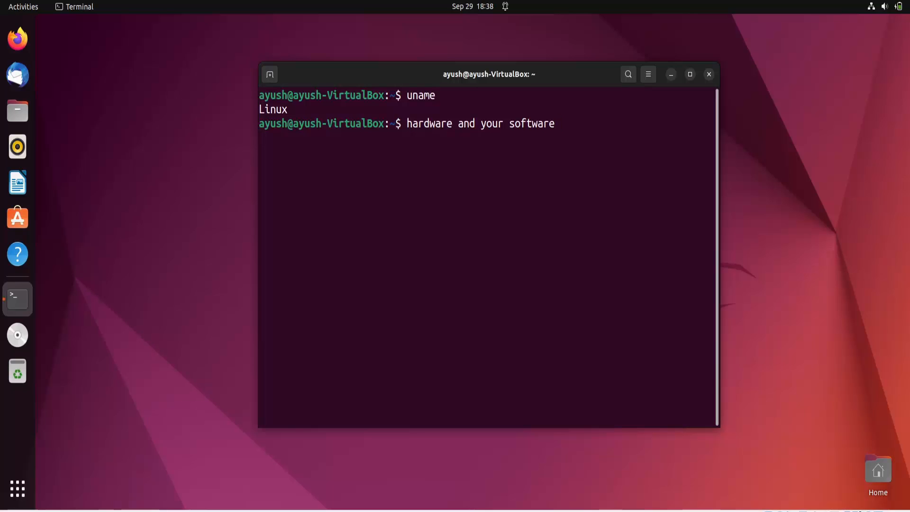
{"action": "left_click", "coordinate": [557, 124]}
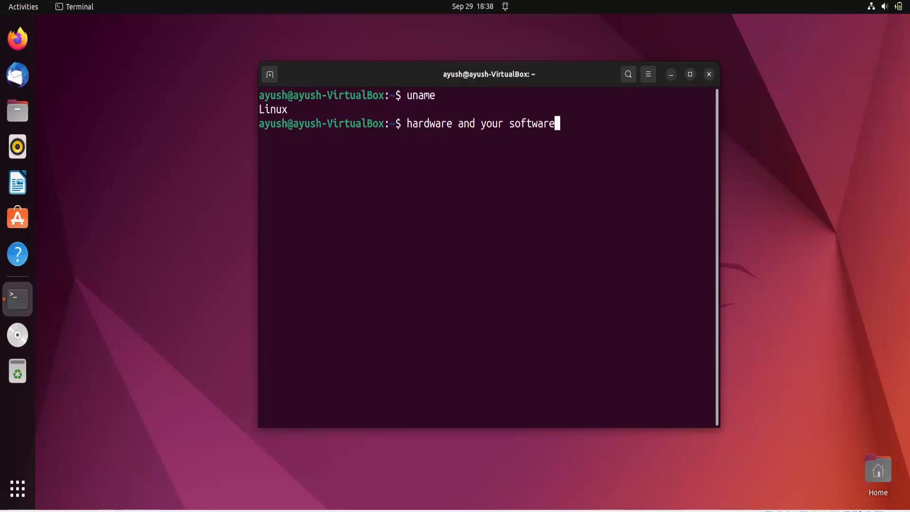
{"action": "mouse_move", "coordinate": [557, 123]}
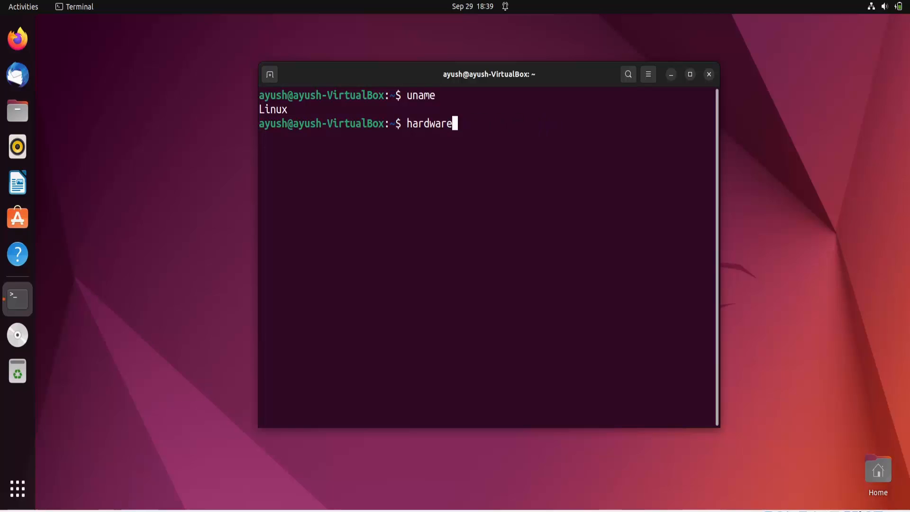
{"action": "key", "text": "ctrl+u"}
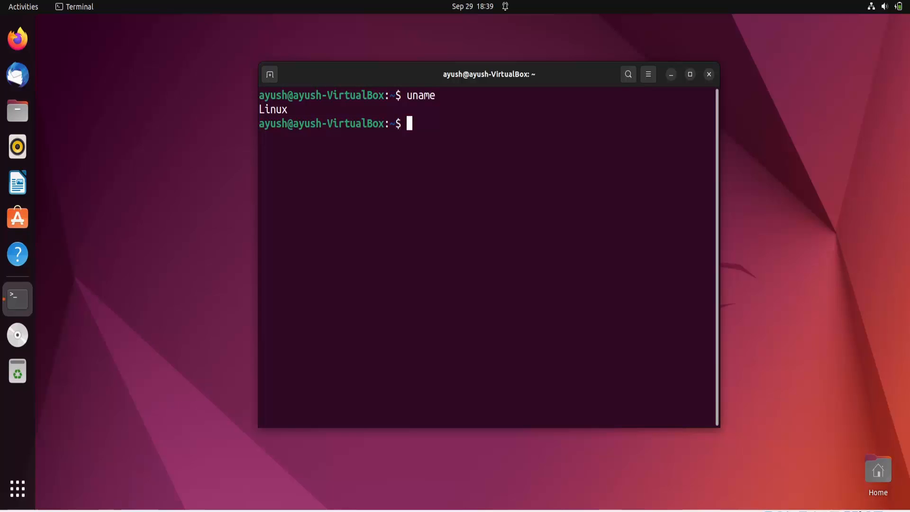
{"action": "type", "text": "5"}
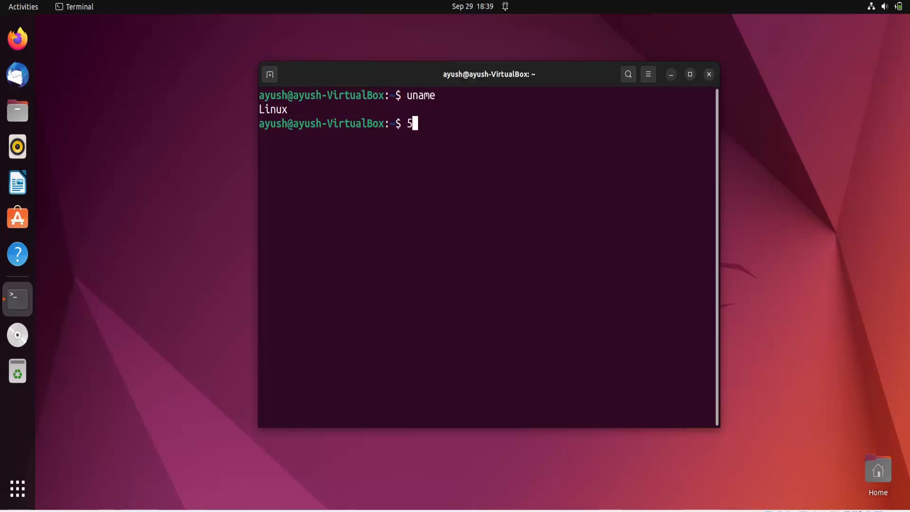
{"action": "type", "text": ".0.1"}
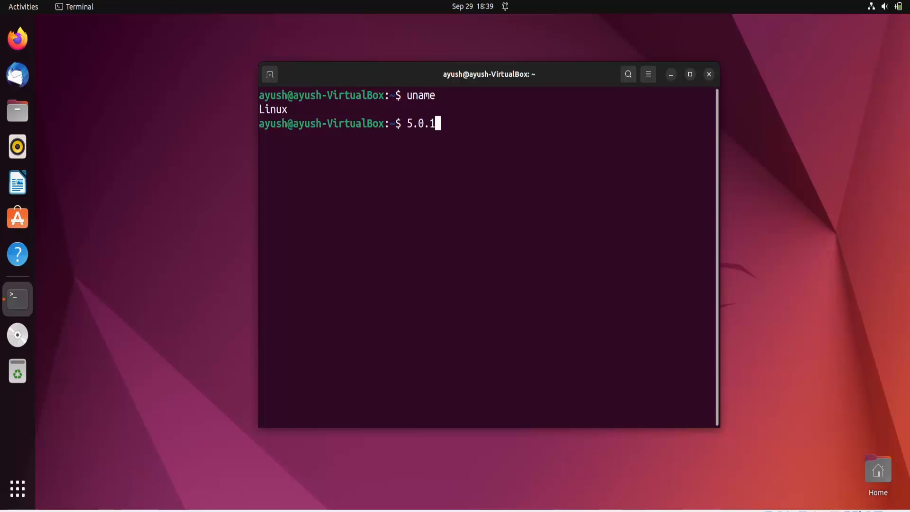
{"action": "type", "text": "5.0"}
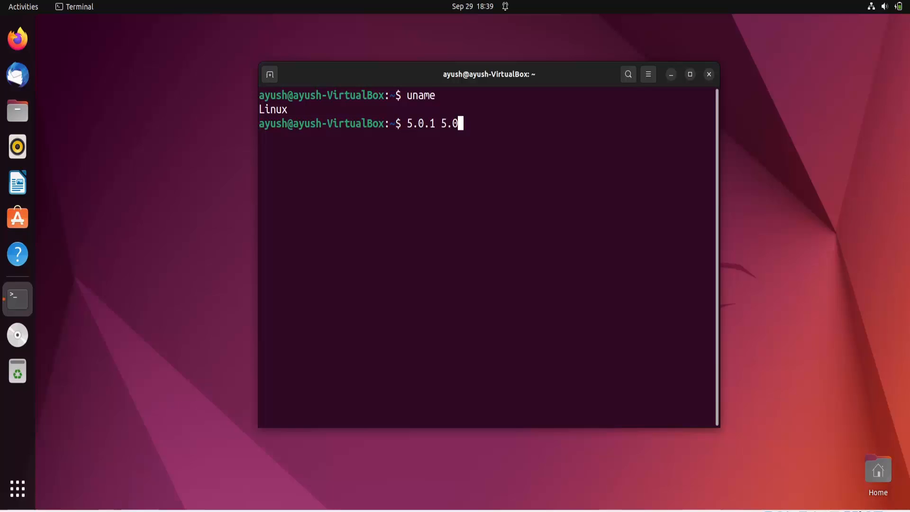
{"action": "type", "text": ".2"}
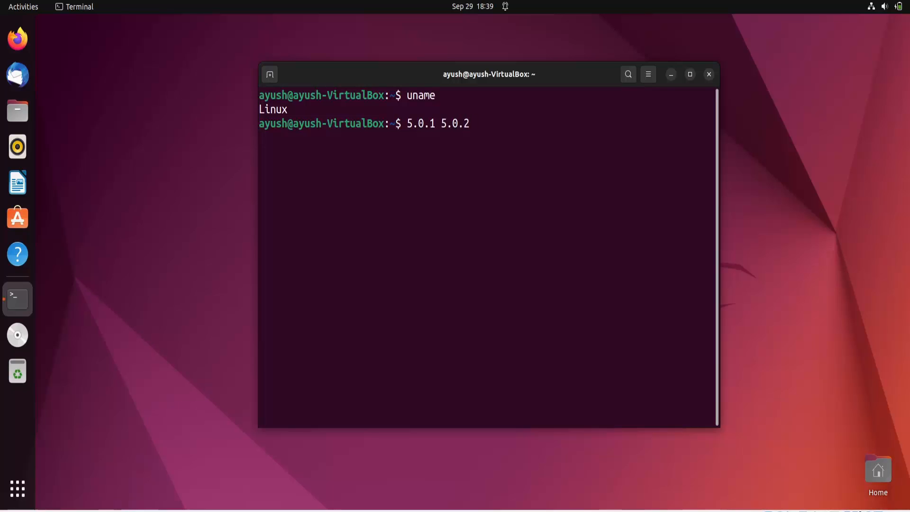
{"action": "double_click", "coordinate": [456, 123]}
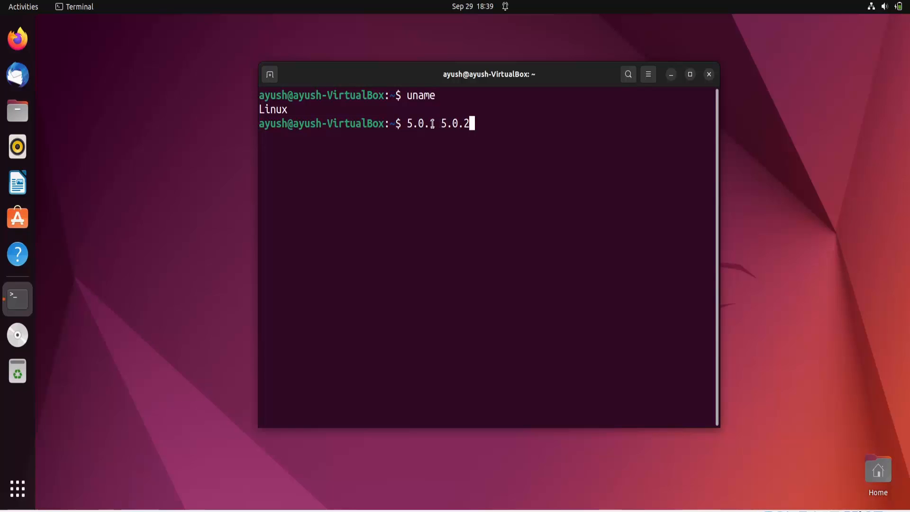
{"action": "double_click", "coordinate": [418, 124]}
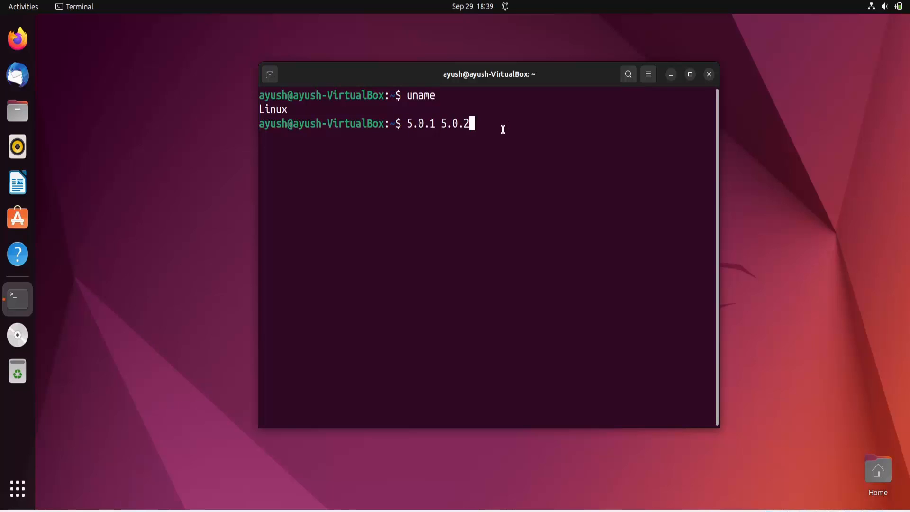
{"action": "mouse_move", "coordinate": [495, 122]}
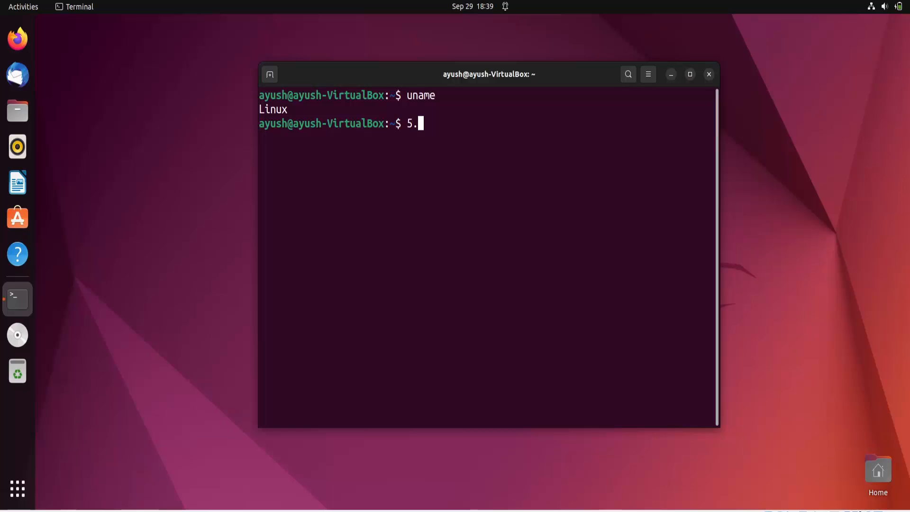
- Run uname -s to print the kernel name Linux below the 5.15.0-41-generic release
{"action": "type", "text": "uname -r"}
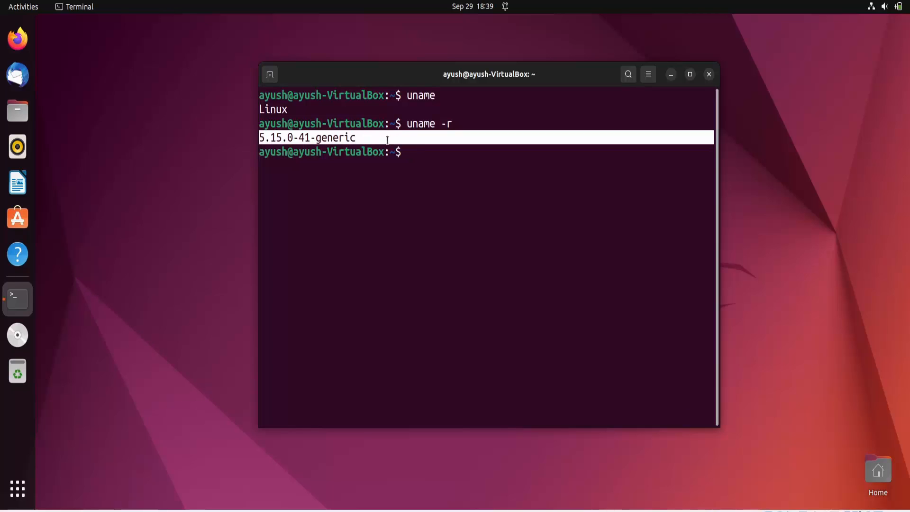
{"action": "left_click", "coordinate": [413, 152]}
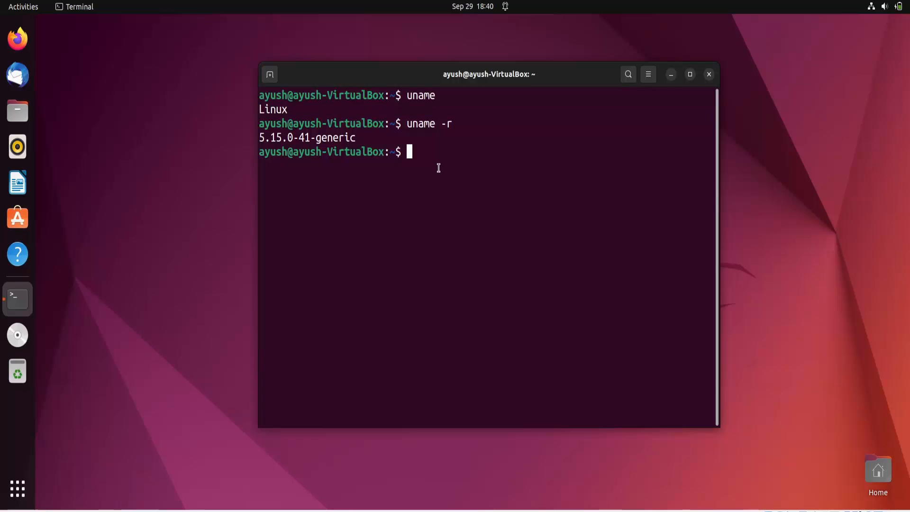
{"action": "type", "text": "uname -"}
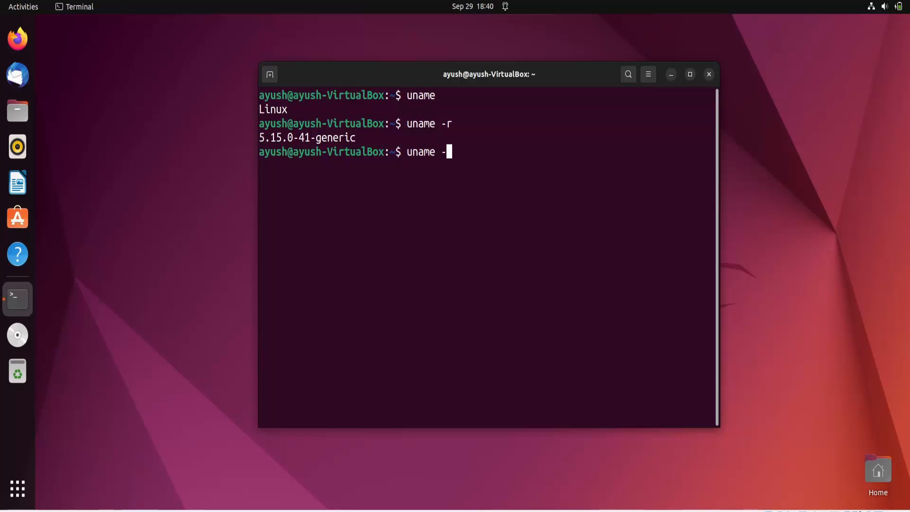
{"action": "key", "text": "Return"}
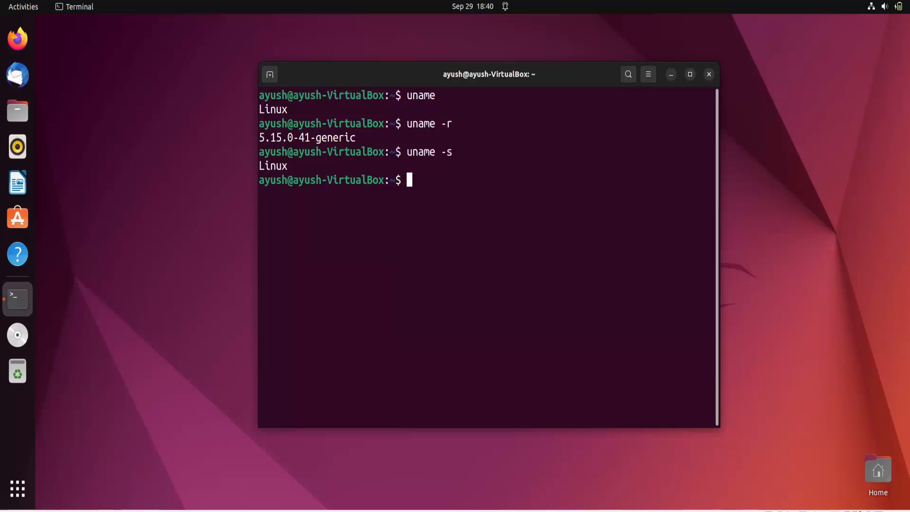
{"action": "mouse_move", "coordinate": [331, 161]}
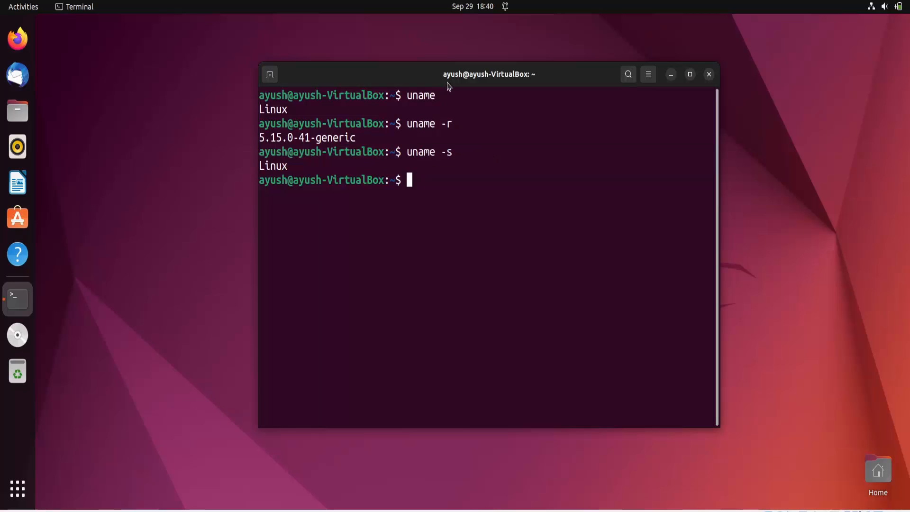
{"action": "mouse_move", "coordinate": [441, 95]}
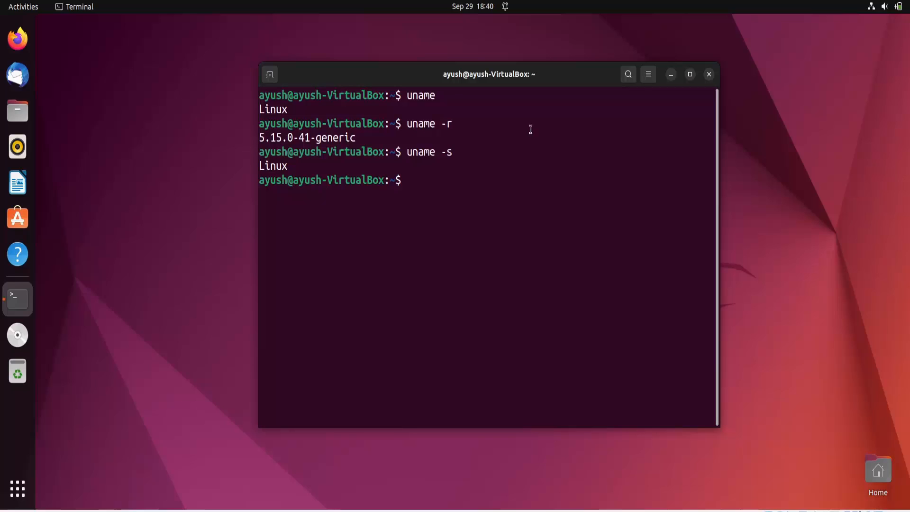
- Run uname -n to print the machine's network hostname
{"action": "type", "text": "uname"}
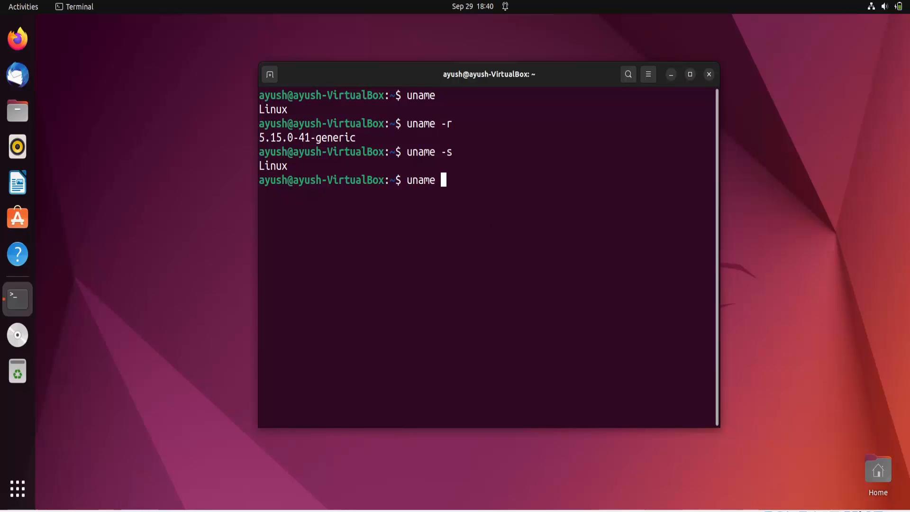
{"action": "type", "text": "-"}
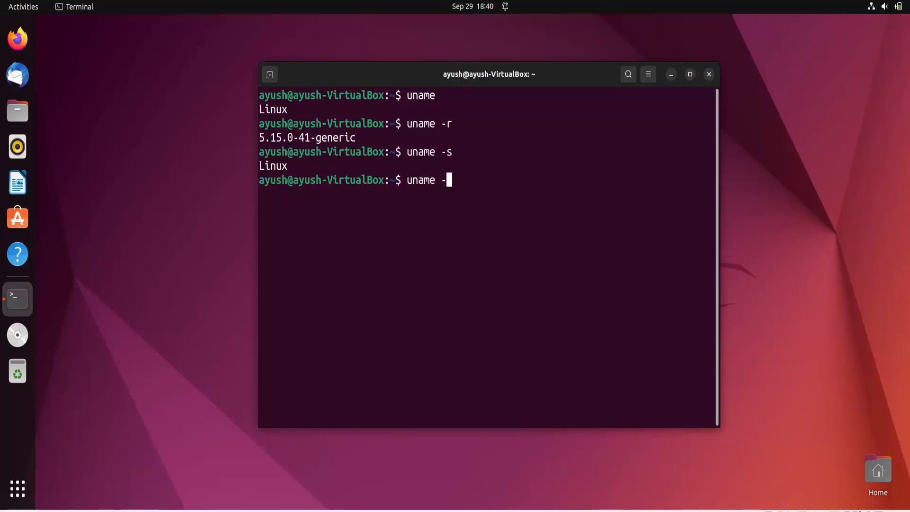
{"action": "key", "text": "Return"}
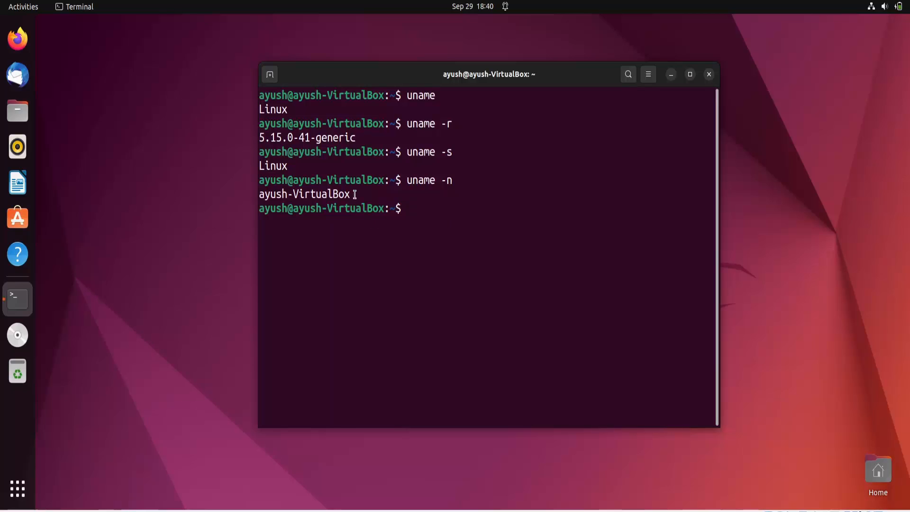
{"action": "mouse_move", "coordinate": [366, 190]}
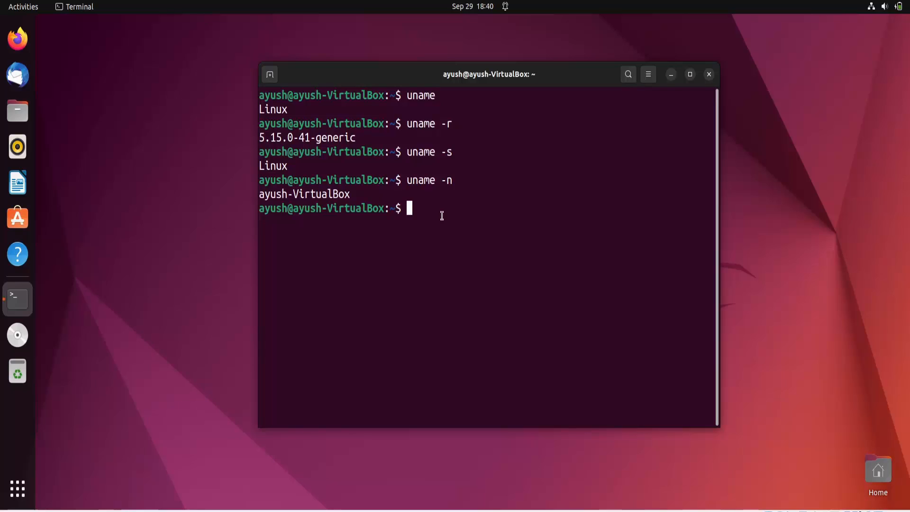
- Run uname -m and uname -p, both printing x86_64
{"action": "type", "text": "uname -m"}
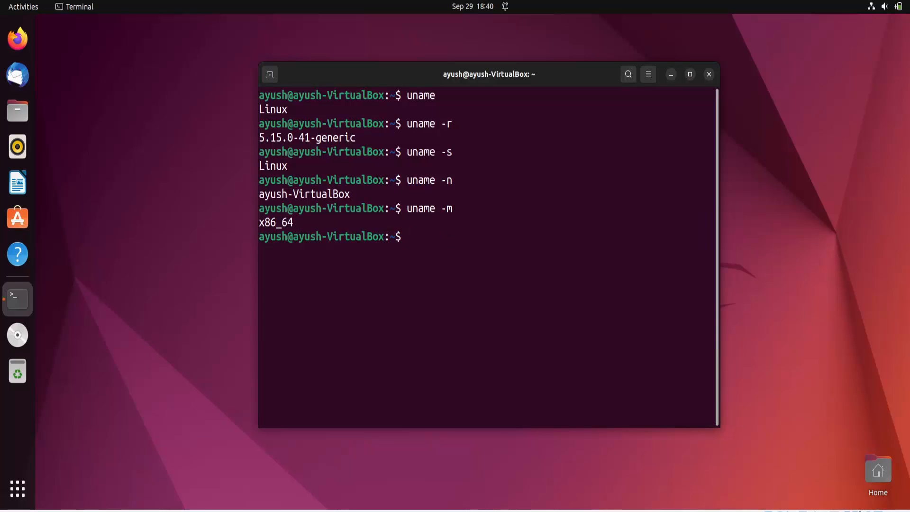
{"action": "type", "text": "uname -"}
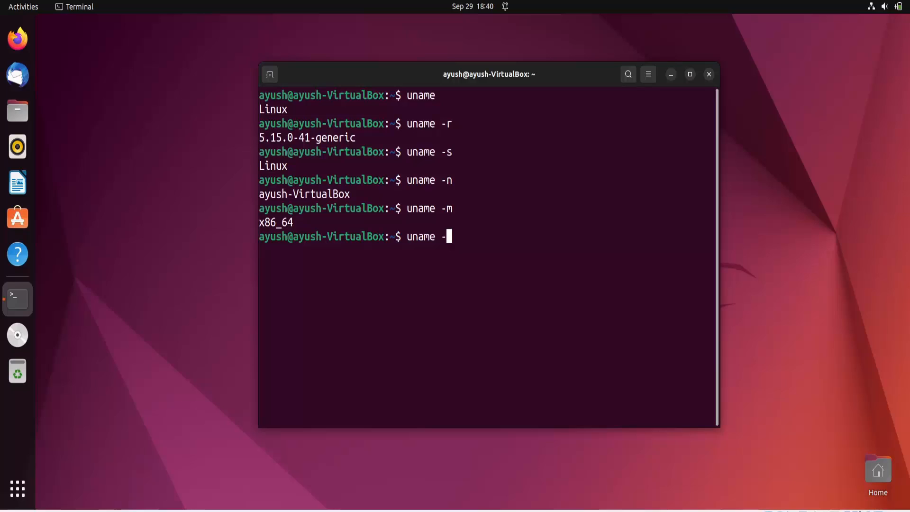
{"action": "key", "text": "Return"}
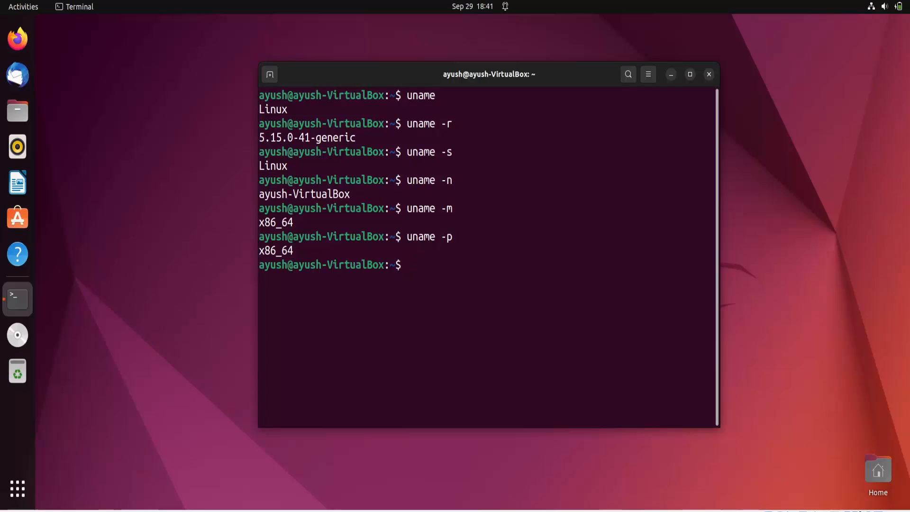
{"action": "mouse_move", "coordinate": [309, 252]}
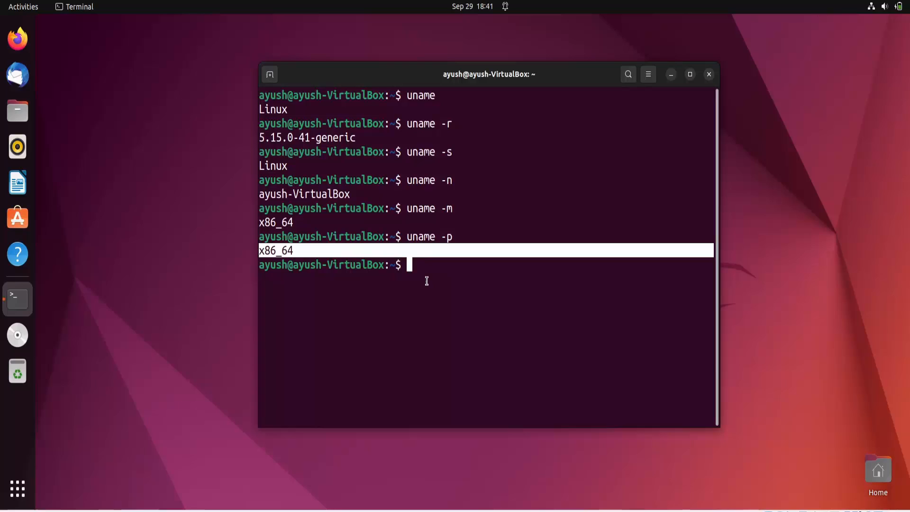
- Run uname -i printing x86_64, then uname -o printing GNU/Linux
{"action": "left_click", "coordinate": [426, 281]}
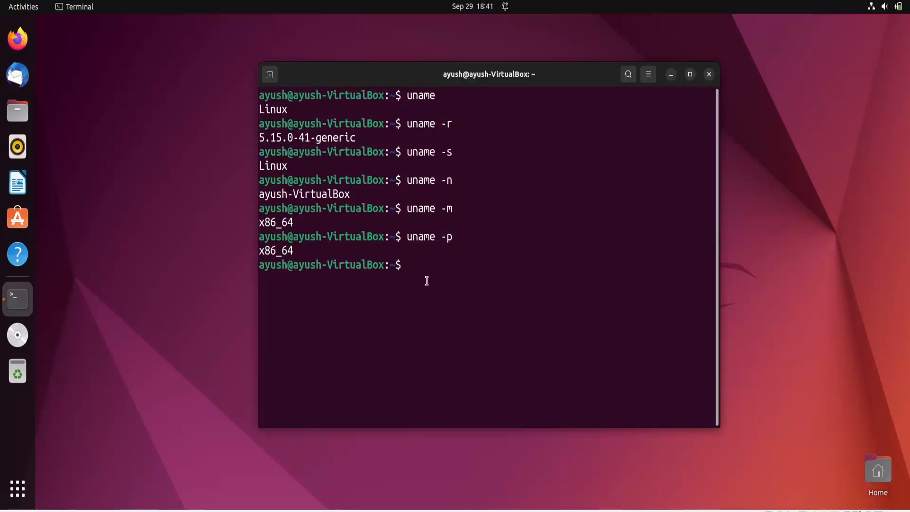
{"action": "type", "text": "uname -"}
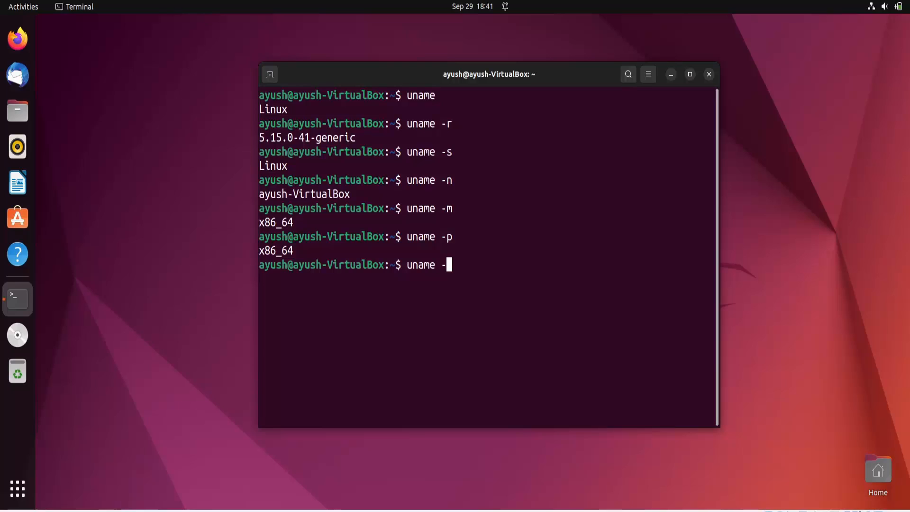
{"action": "key", "text": "Return"}
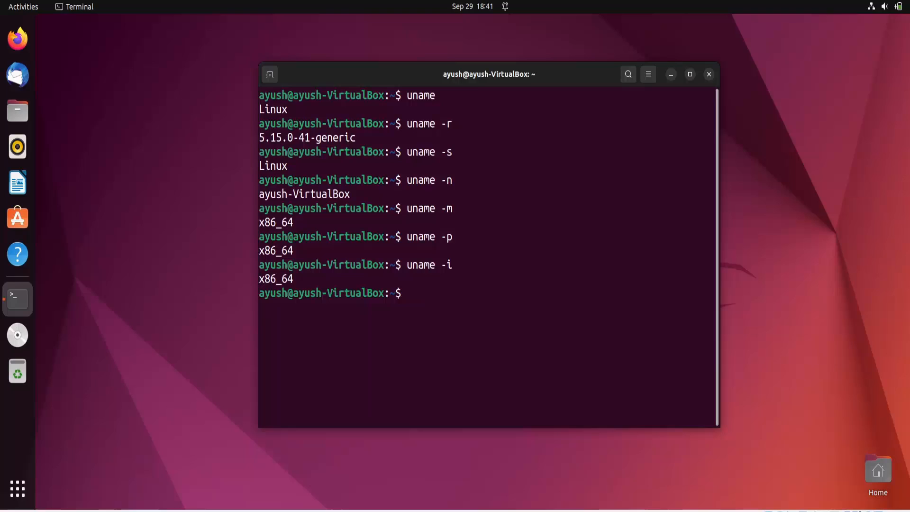
{"action": "type", "text": "unm"}
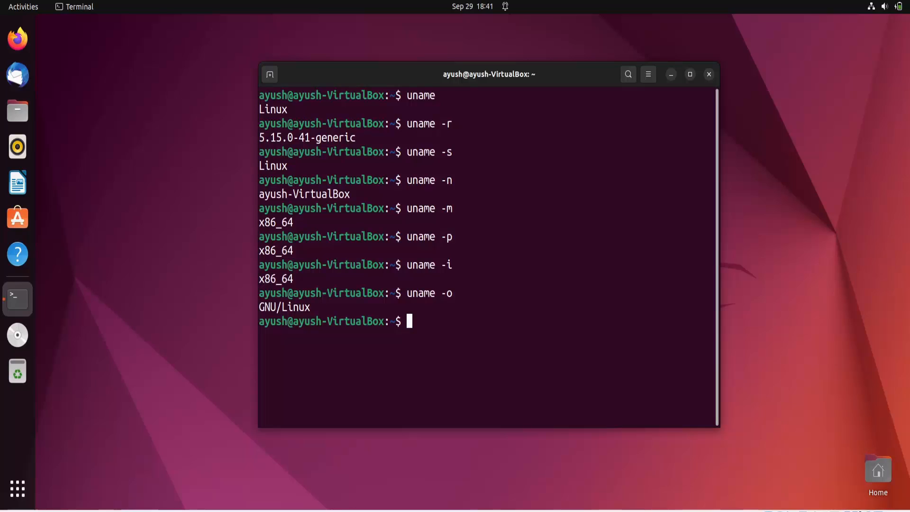
{"action": "mouse_move", "coordinate": [487, 308]}
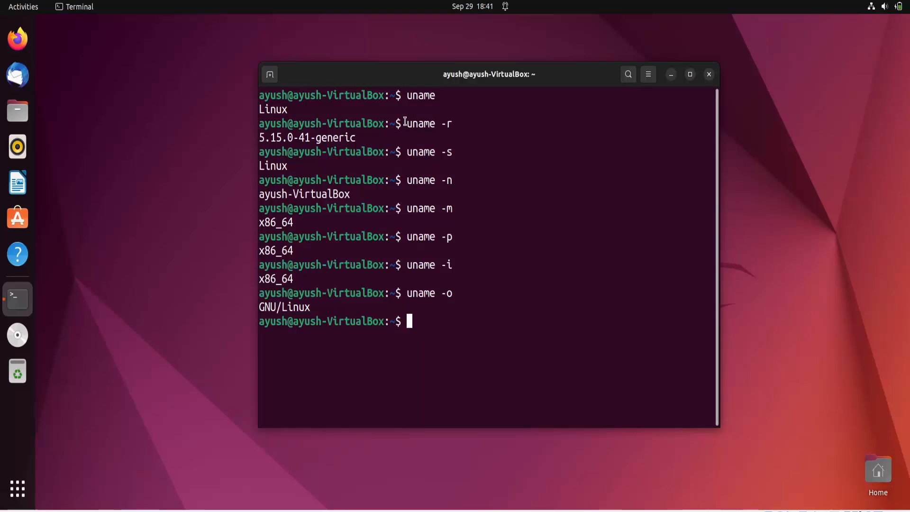
{"action": "mouse_move", "coordinate": [484, 123]}
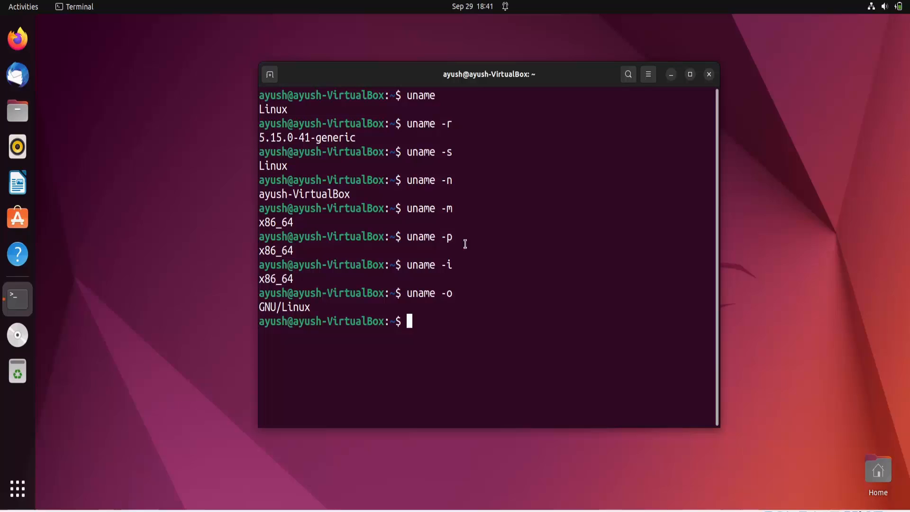
- Run uname -a for the full combined line and highlight words in its output
{"action": "type", "text": "u"}
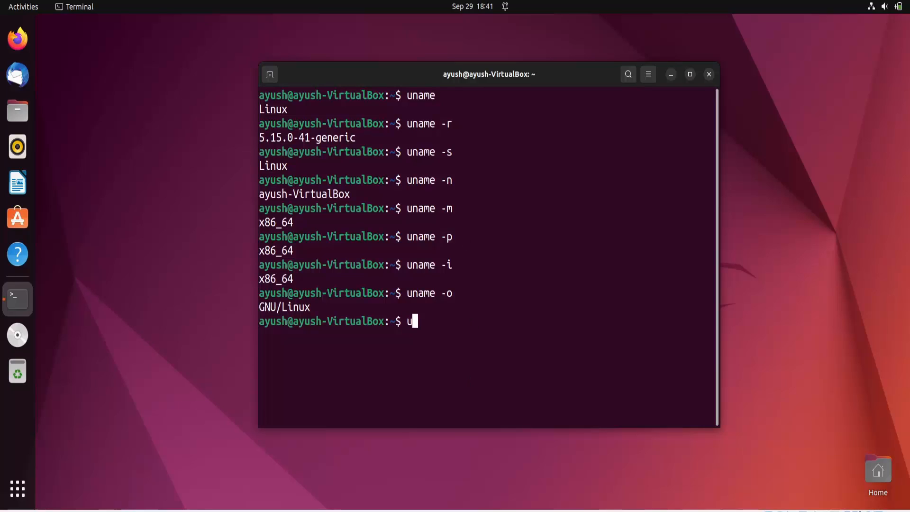
{"action": "type", "text": "name -a"}
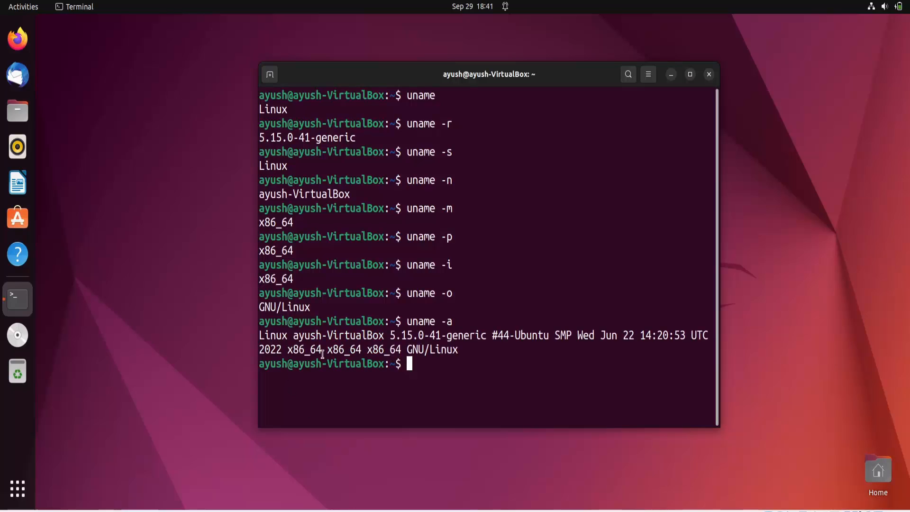
{"action": "double_click", "coordinate": [273, 334]}
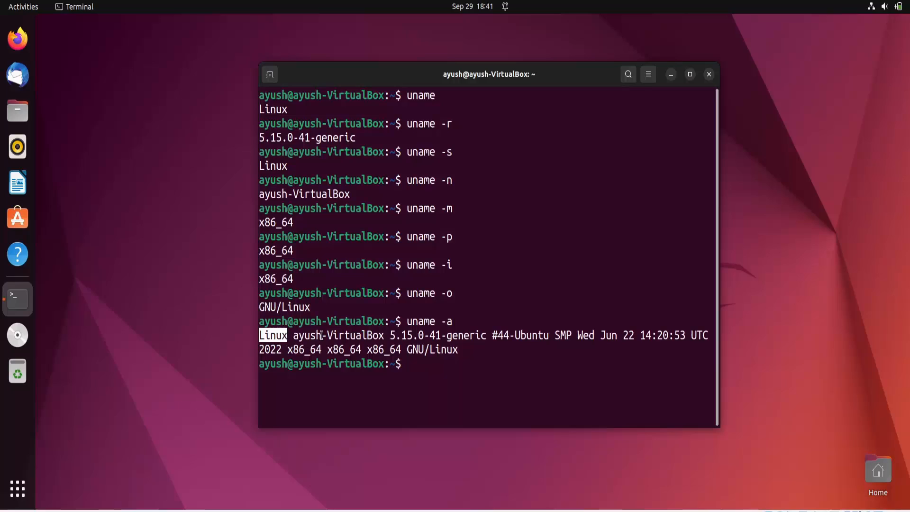
{"action": "double_click", "coordinate": [338, 335]}
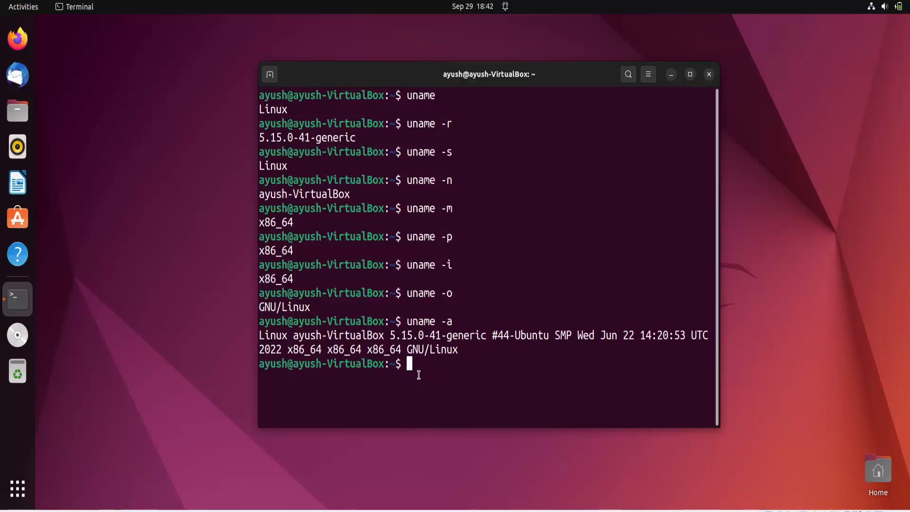
{"action": "mouse_move", "coordinate": [482, 367]}
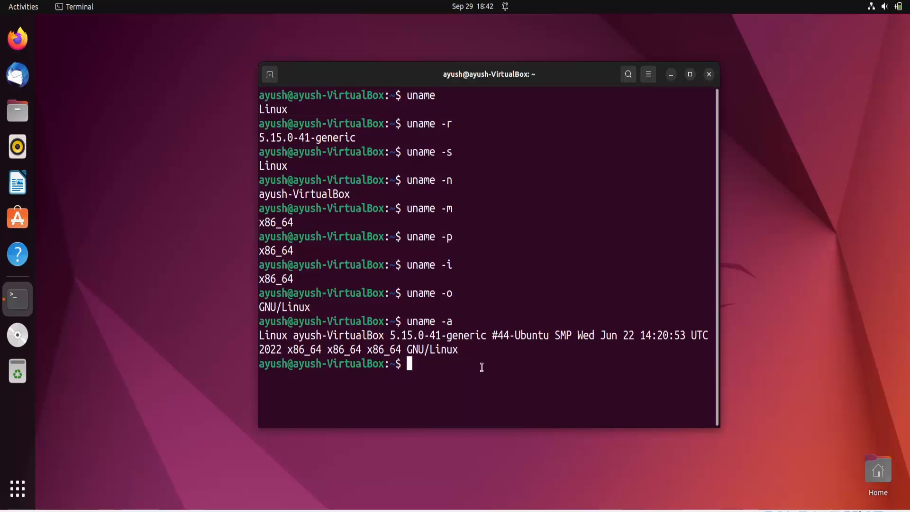